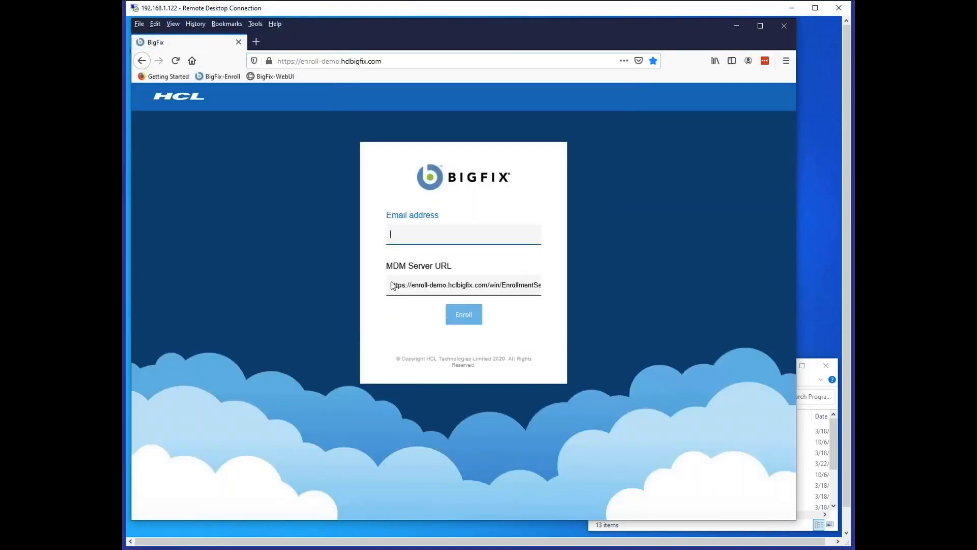
pyautogui.moveTo(424, 234)
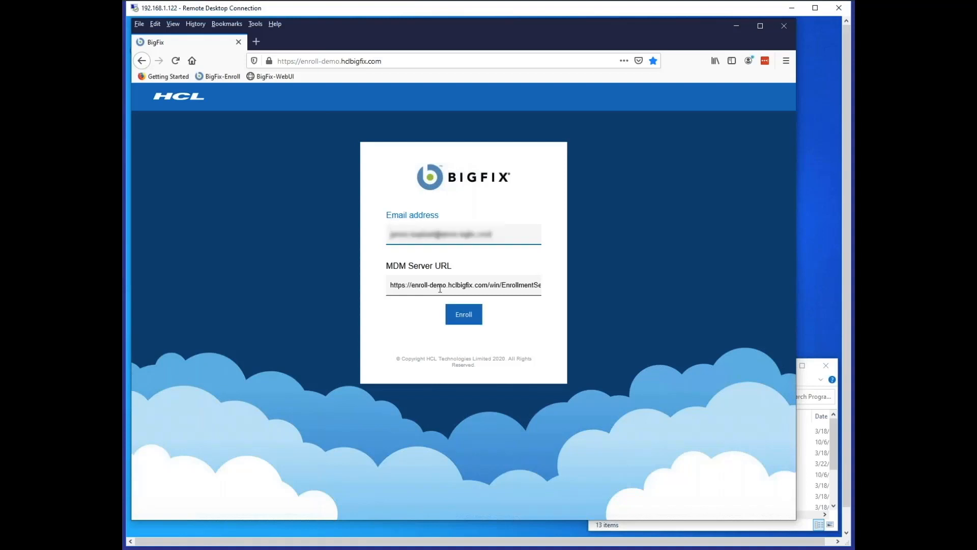
# Submit the enrollment form with the email and server URL via Enroll
pyautogui.click(464, 314)
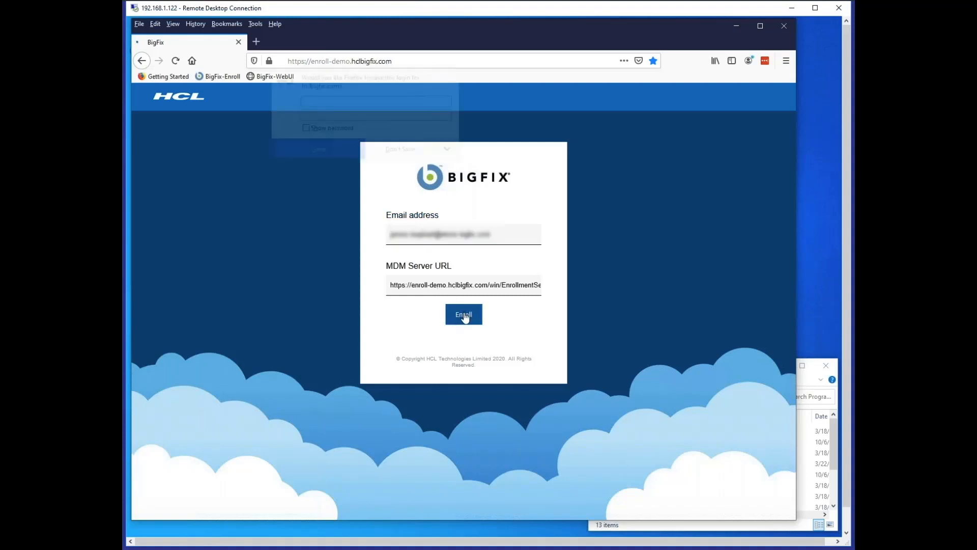
pyautogui.click(464, 315)
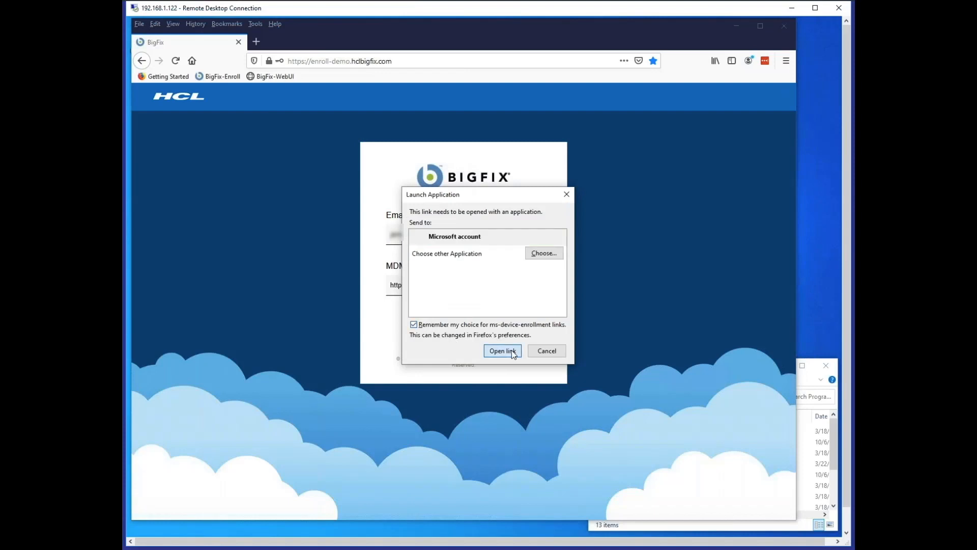
# Open the enrollment link and finish the work account setup through Next, Next and Got it
pyautogui.click(502, 350)
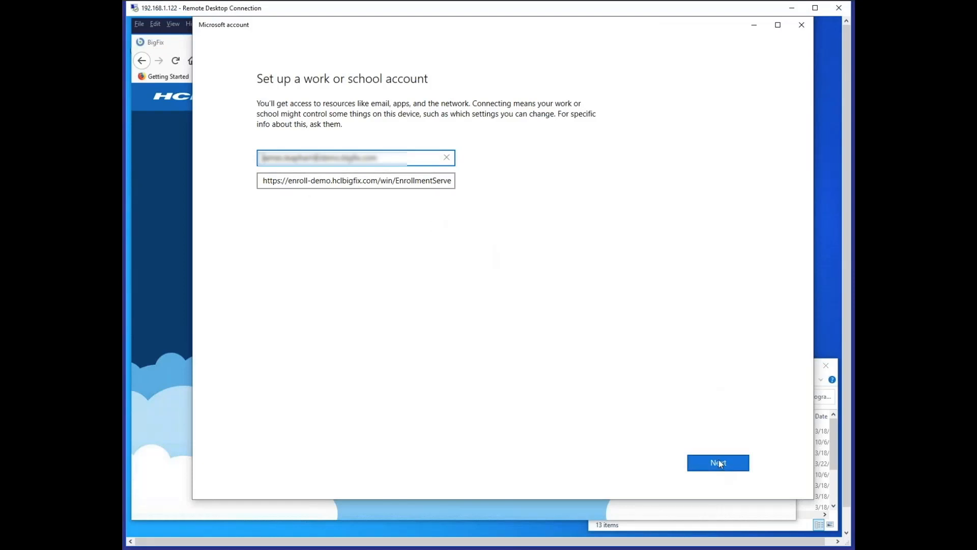
pyautogui.click(717, 462)
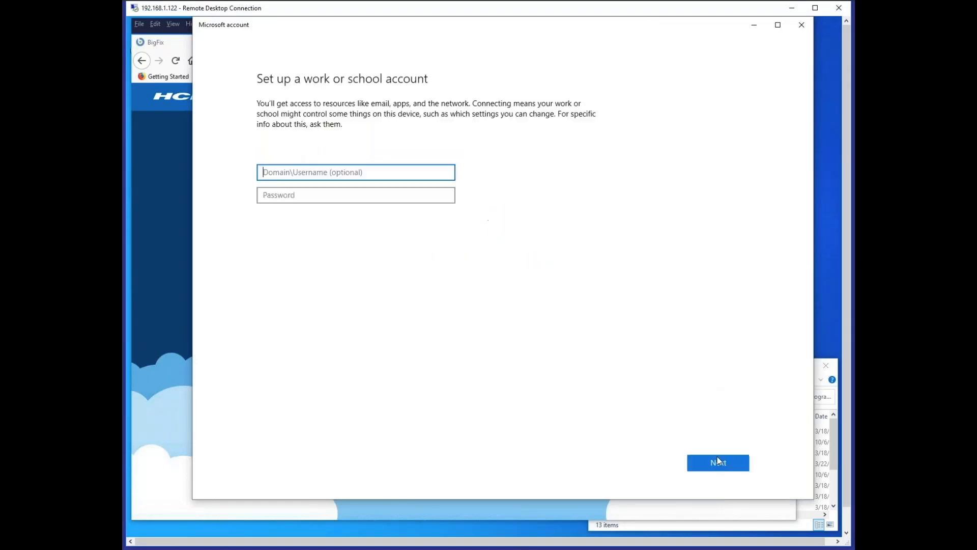
pyautogui.click(718, 462)
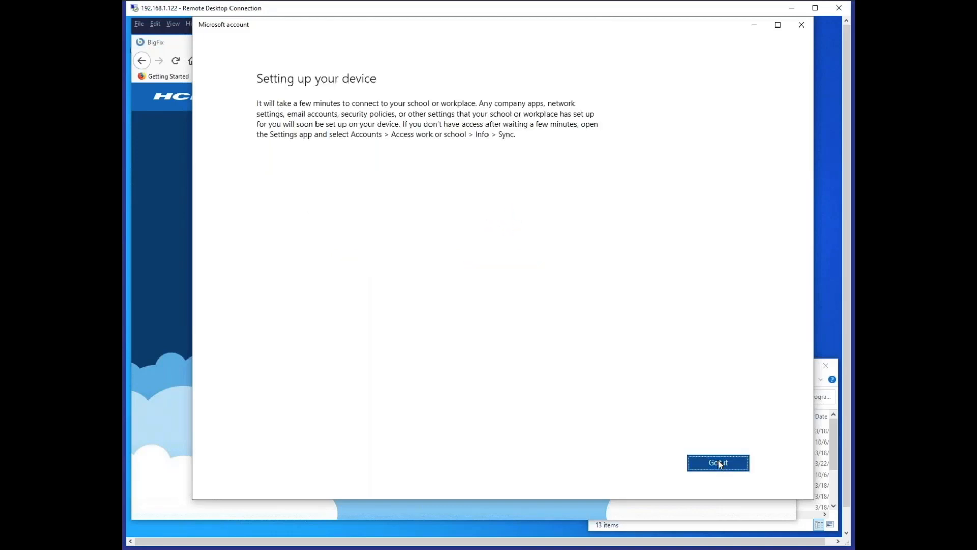
pyautogui.click(717, 462)
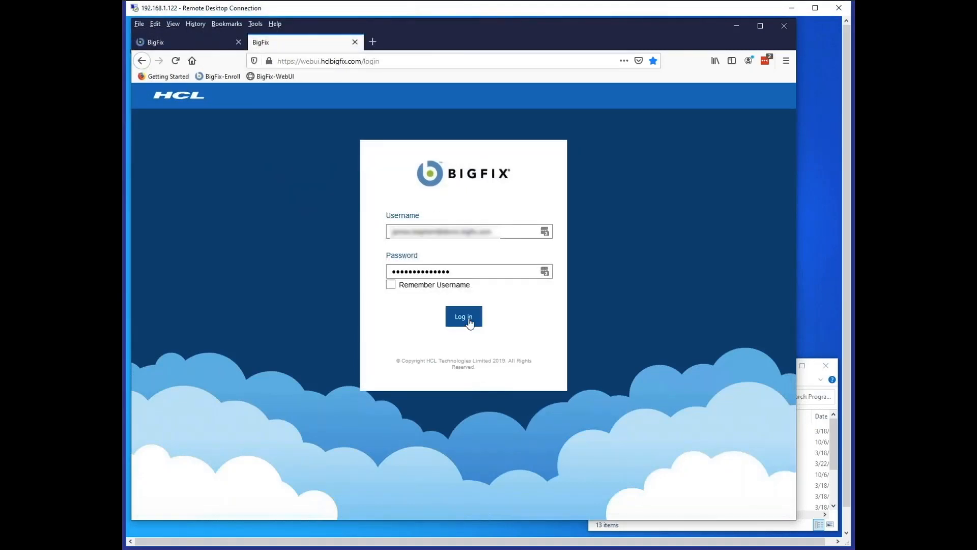
# Sign in to the WebUI, filter devices to Managed by MDM > Windows, and open BIGFIXMCMDEMO5
pyautogui.click(463, 317)
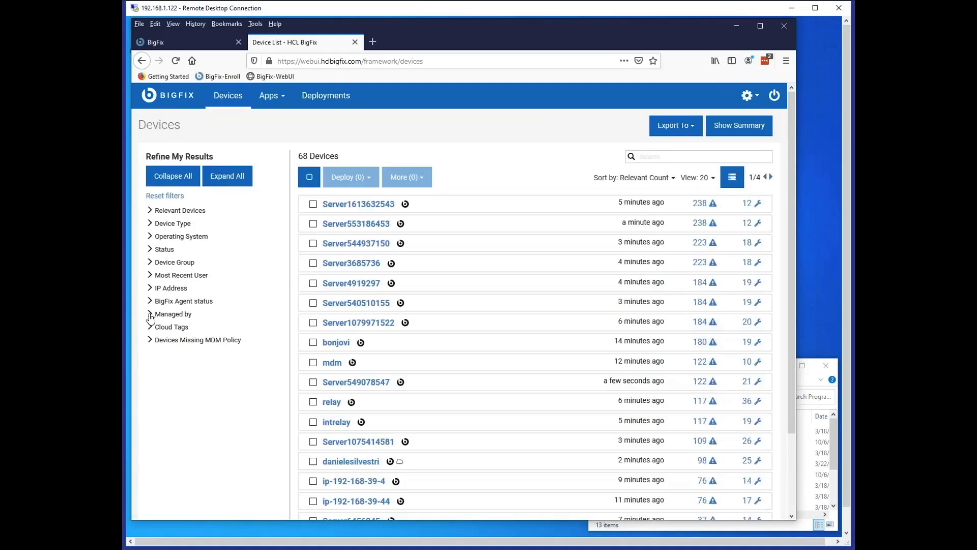
pyautogui.click(173, 313)
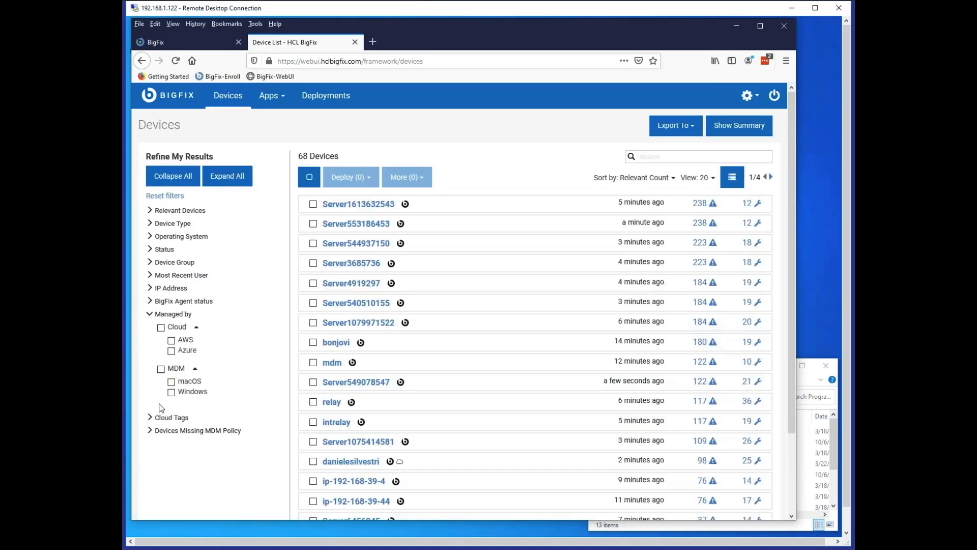
pyautogui.click(172, 390)
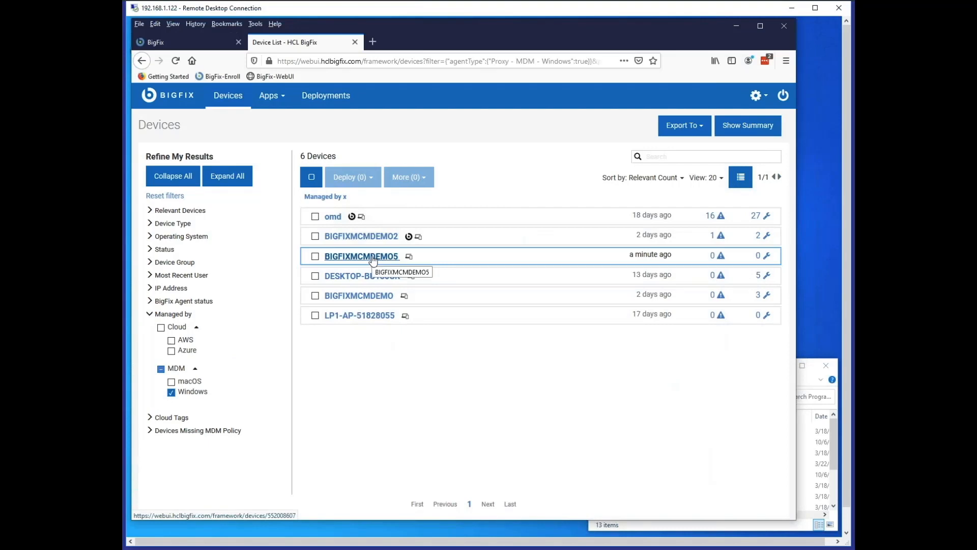
pyautogui.click(361, 257)
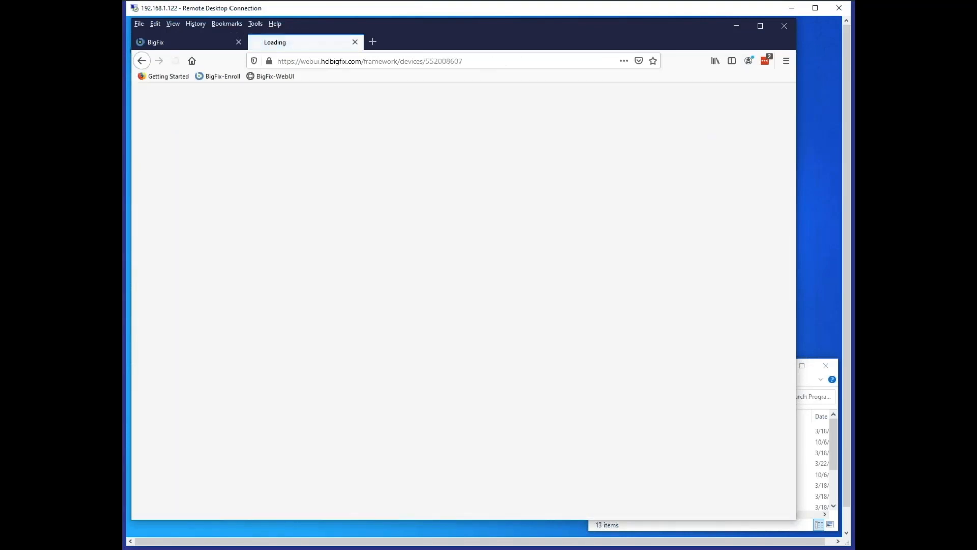
# Deploy the BigFix agent BESAgent-99.99.0.1313-BigFix_Win10 to BIGFIXMCMDEMO5
pyautogui.click(659, 179)
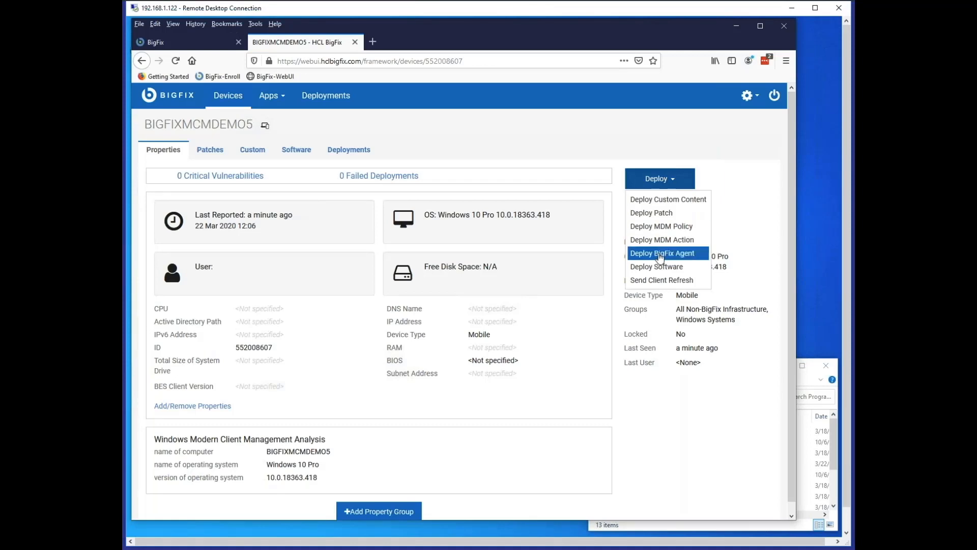
pyautogui.click(661, 253)
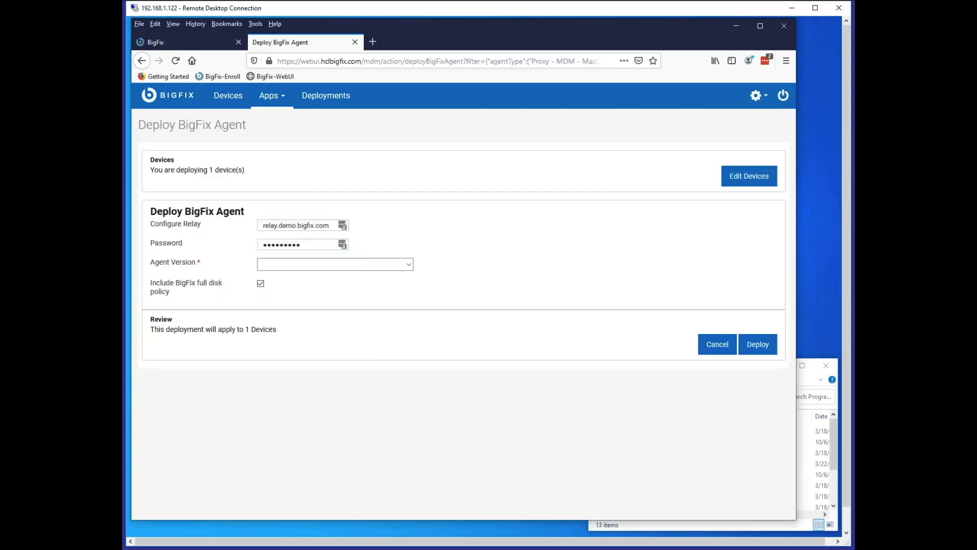
pyautogui.click(334, 263)
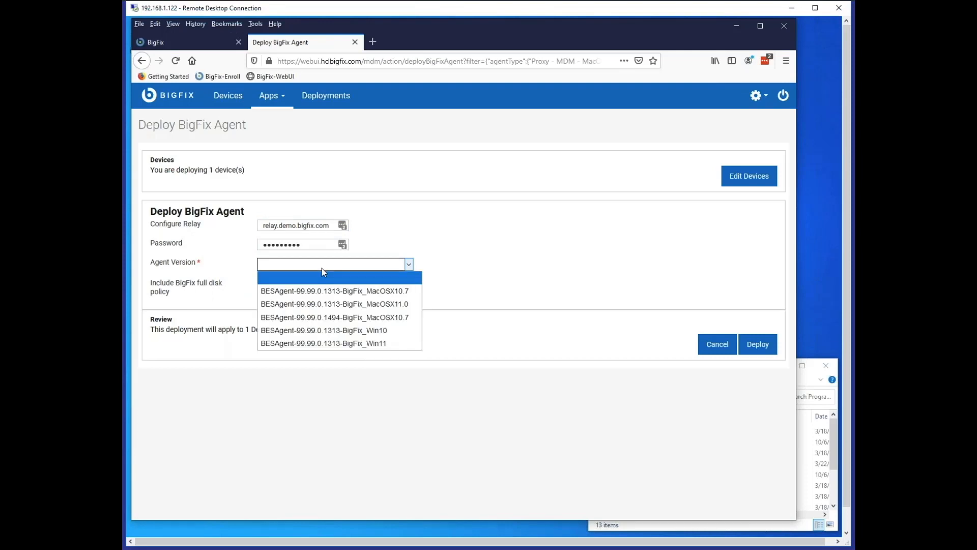
pyautogui.click(324, 330)
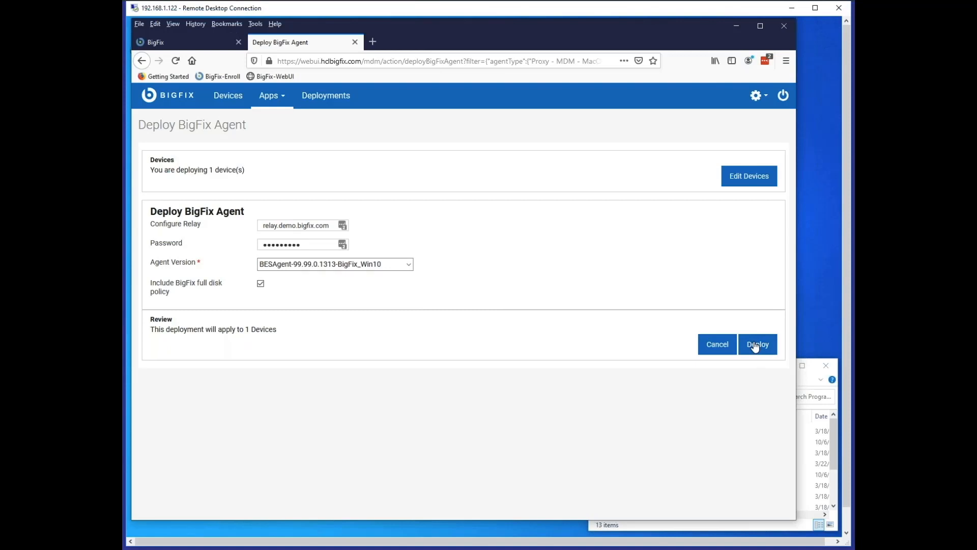
pyautogui.click(757, 344)
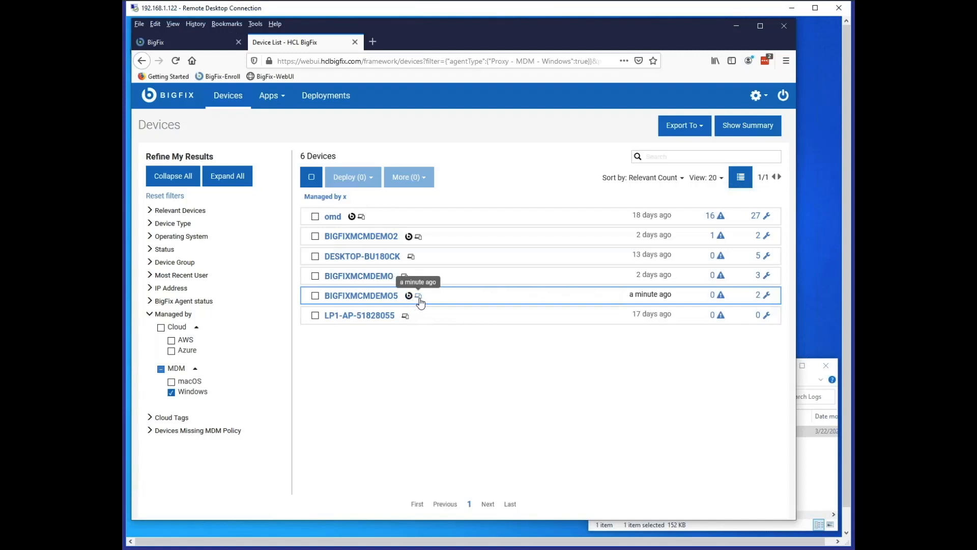
pyautogui.moveTo(455, 301)
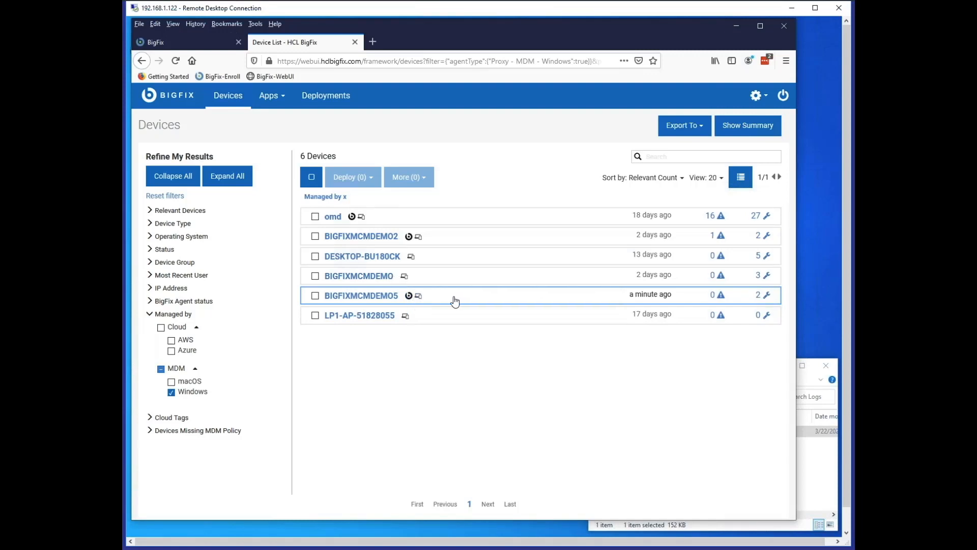